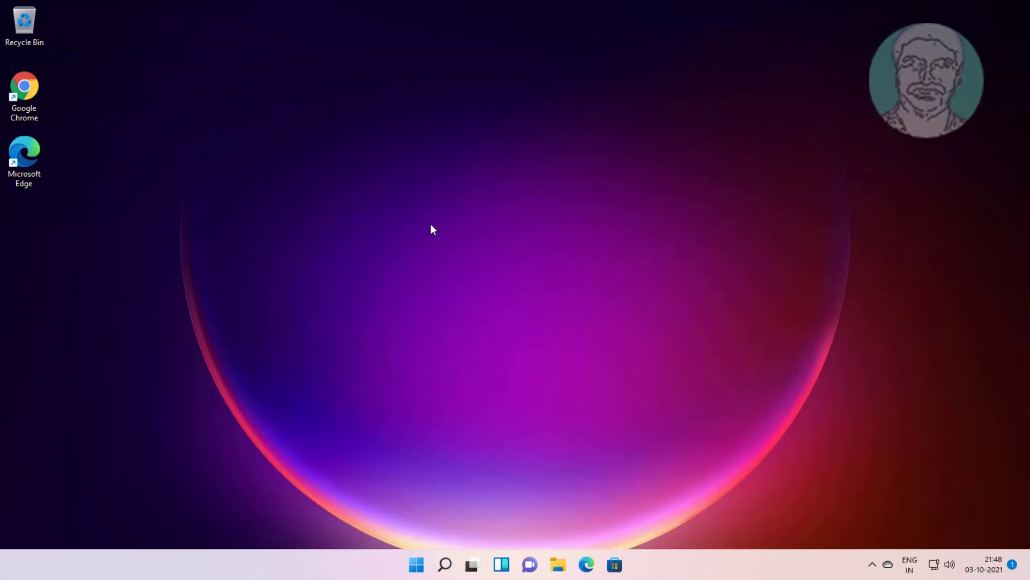
mouse_move(273, 242)
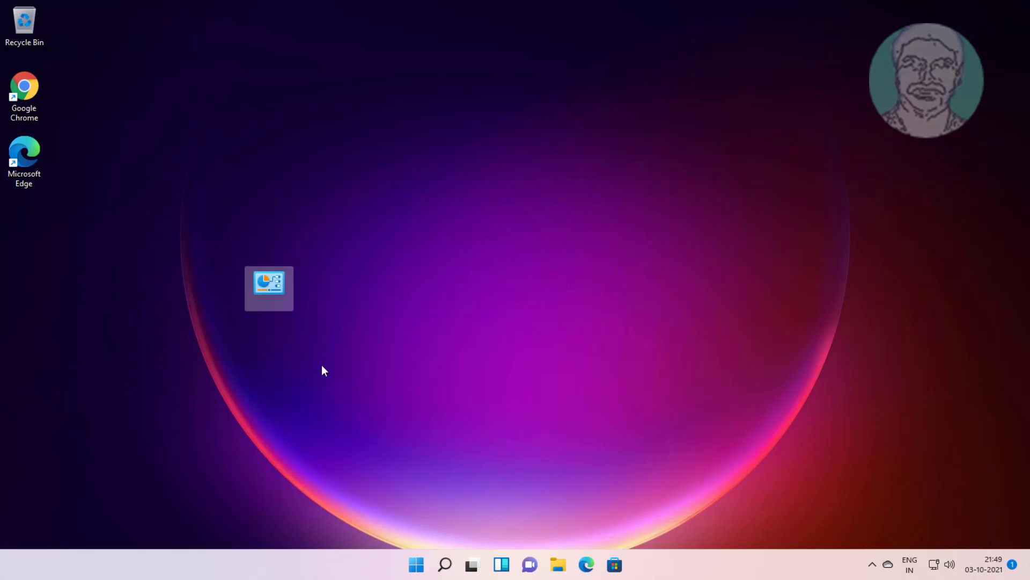
Open the God Mode folder, reveal its full GUID path, and scroll down to Power Options
double_click(269, 287)
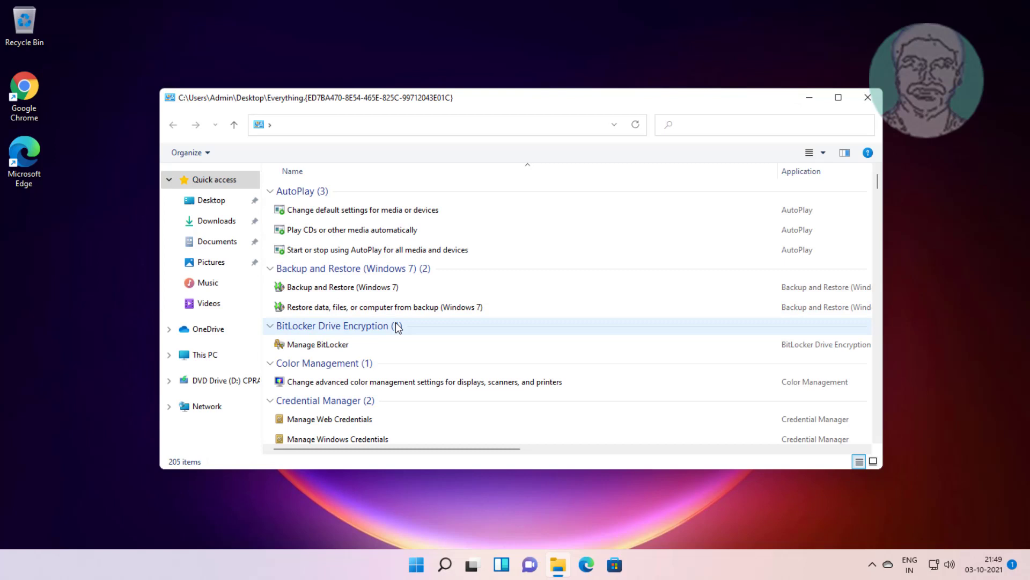
left_click(433, 125)
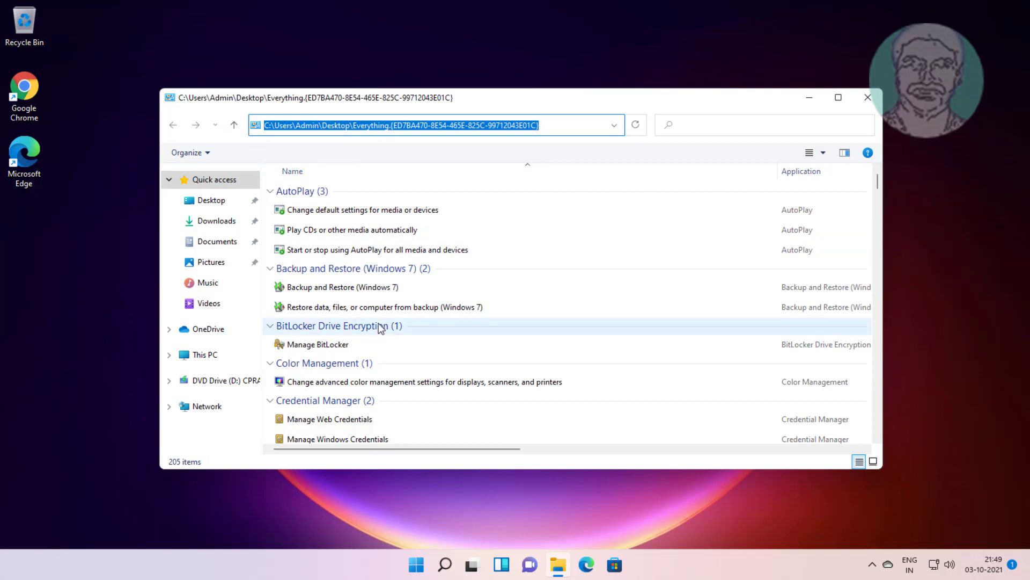
scroll("down", 3)
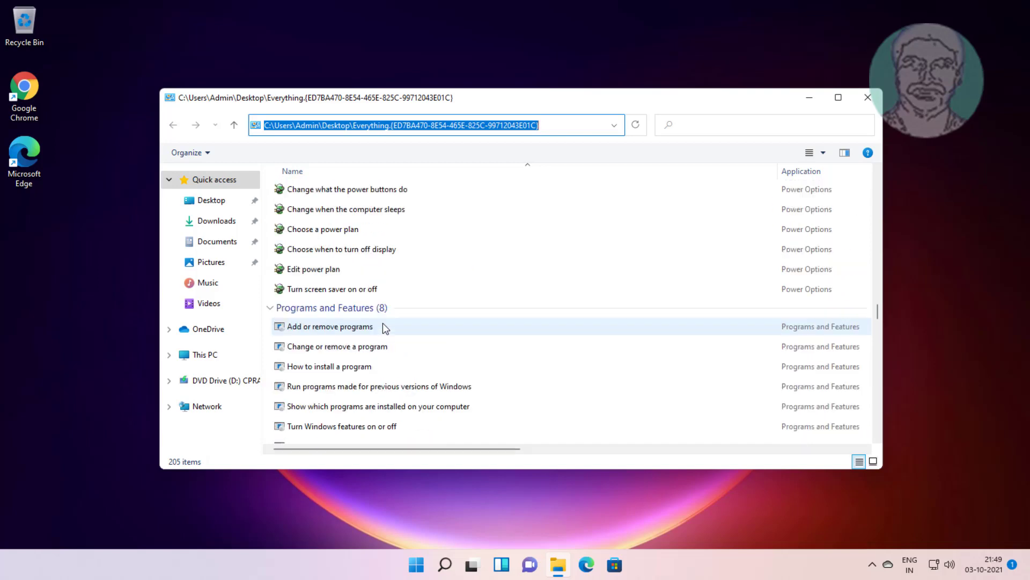